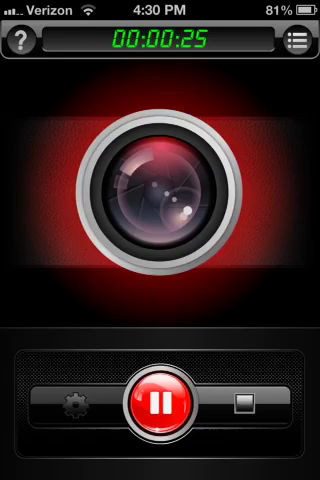
Bring up the recorder's Settings list with default record and video settings.
click(72, 404)
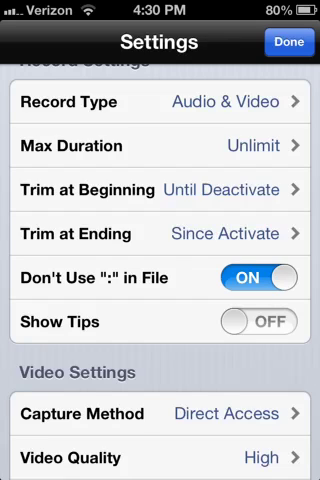
scroll(down, 3)
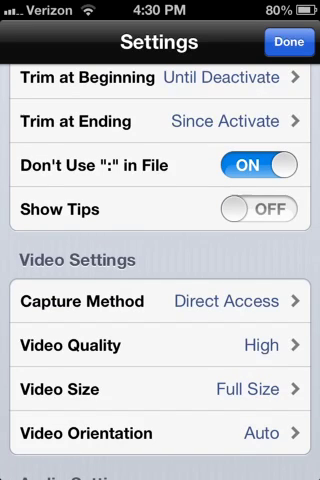
scroll(down, 3)
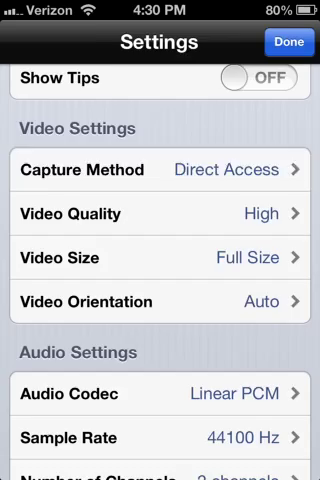
click(160, 168)
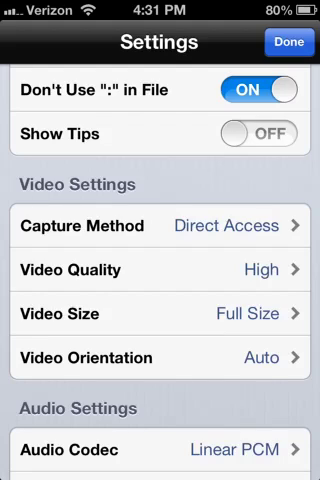
Try Video Quality at Low, then leave High checked again.
click(160, 224)
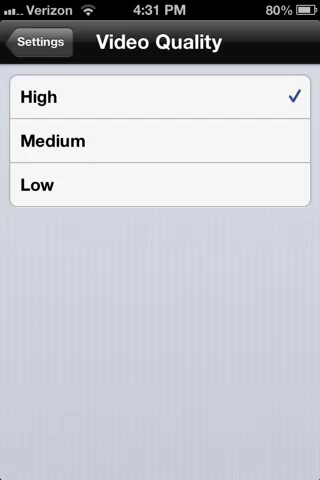
click(160, 184)
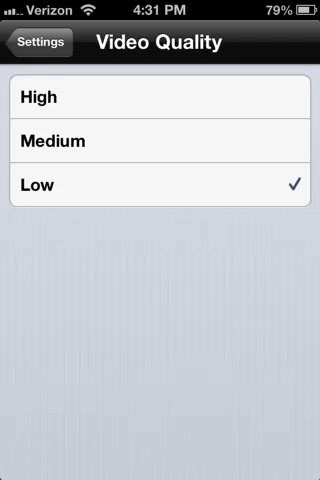
click(160, 140)
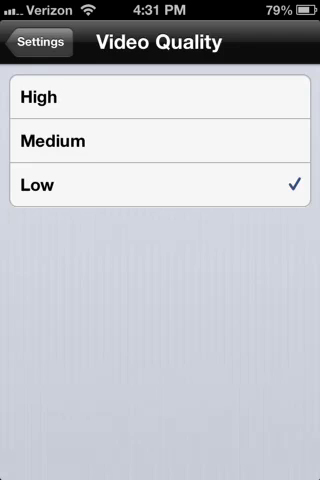
click(160, 98)
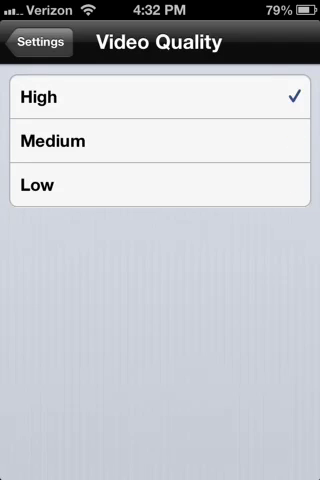
Return to the main Settings list showing Video Quality High, 44100 Hz audio, 2 channels.
click(160, 140)
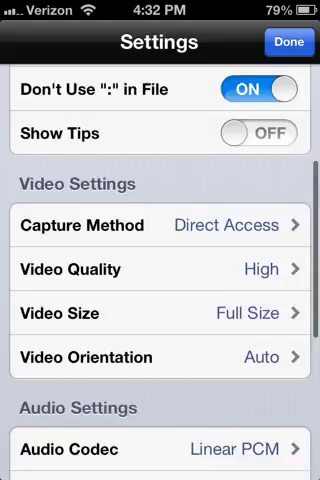
scroll(down, 3)
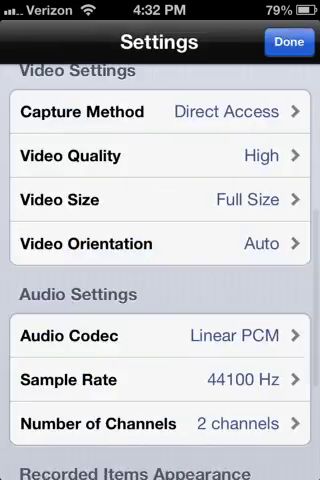
click(286, 42)
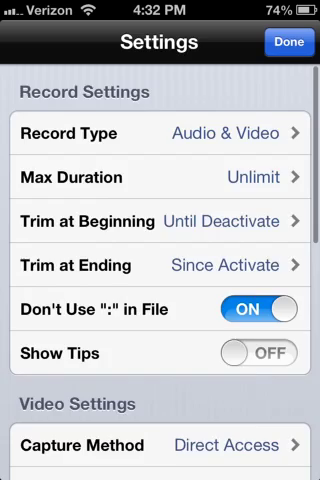
scroll(down, 3)
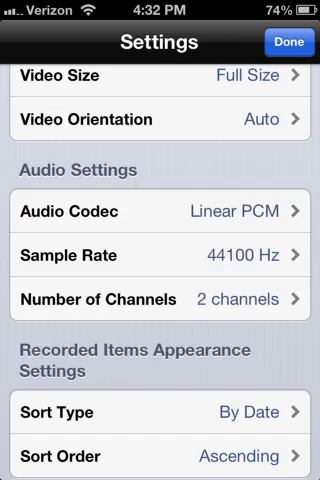
click(160, 210)
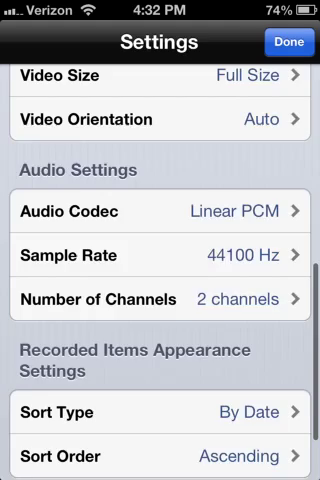
scroll(down, 3)
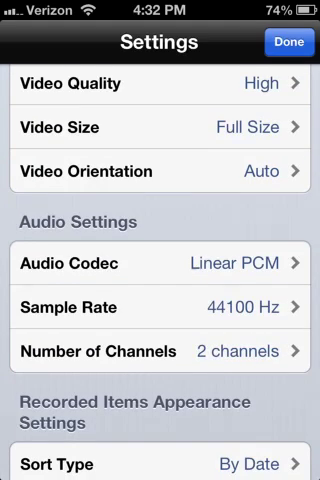
scroll(down, 3)
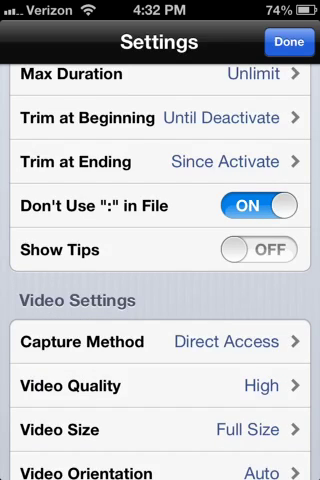
scroll(down, 3)
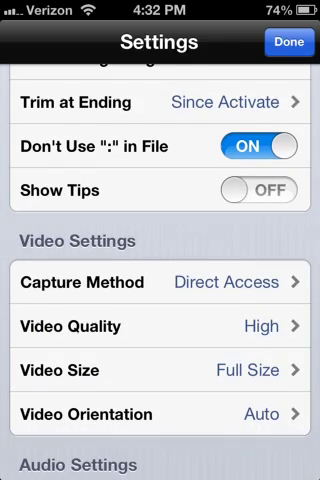
scroll(down, 3)
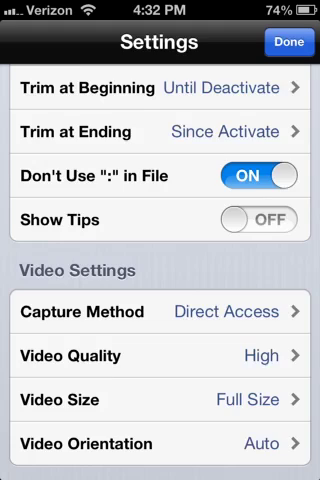
scroll(down, 3)
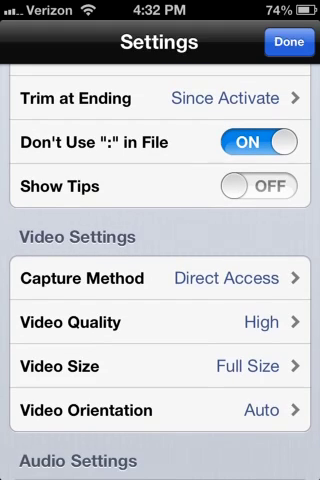